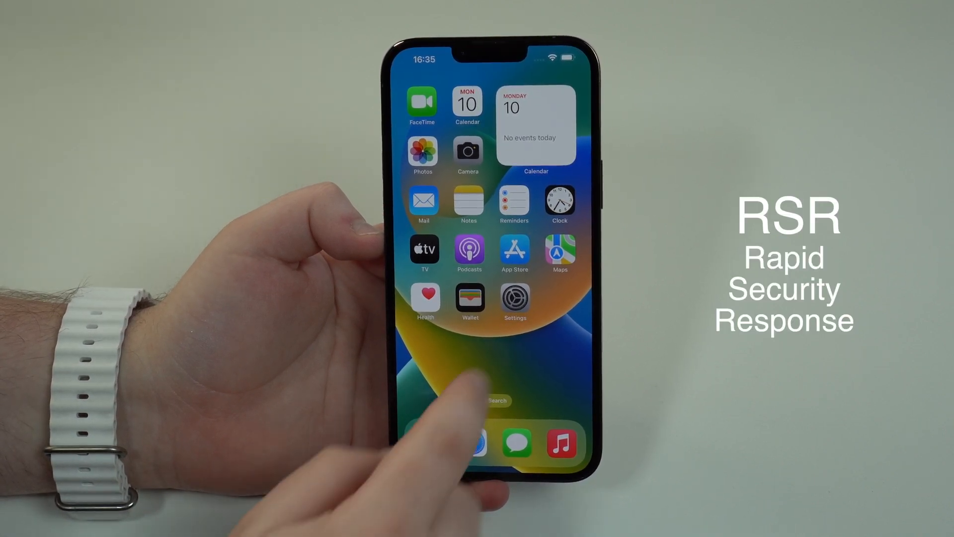
Launch Settings and reach General > Software Update showing iOS 16.5.1 (a) up to date
click(515, 302)
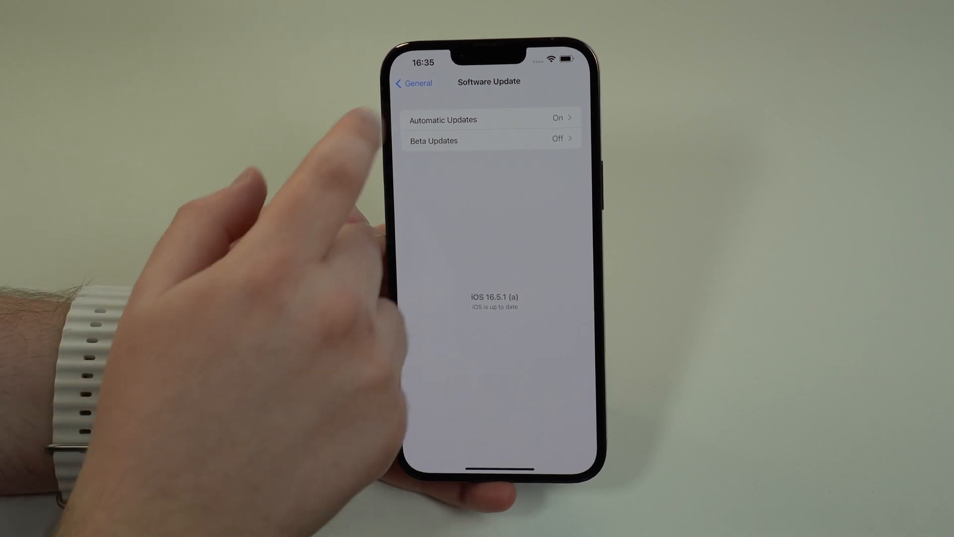
Return to the General list, view About, then leave Settings for the home screen
click(412, 82)
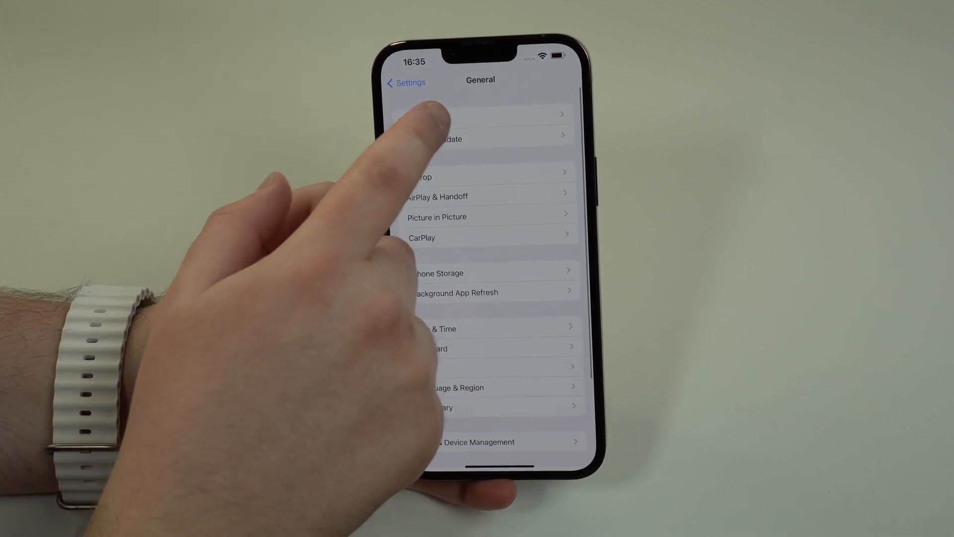
click(480, 113)
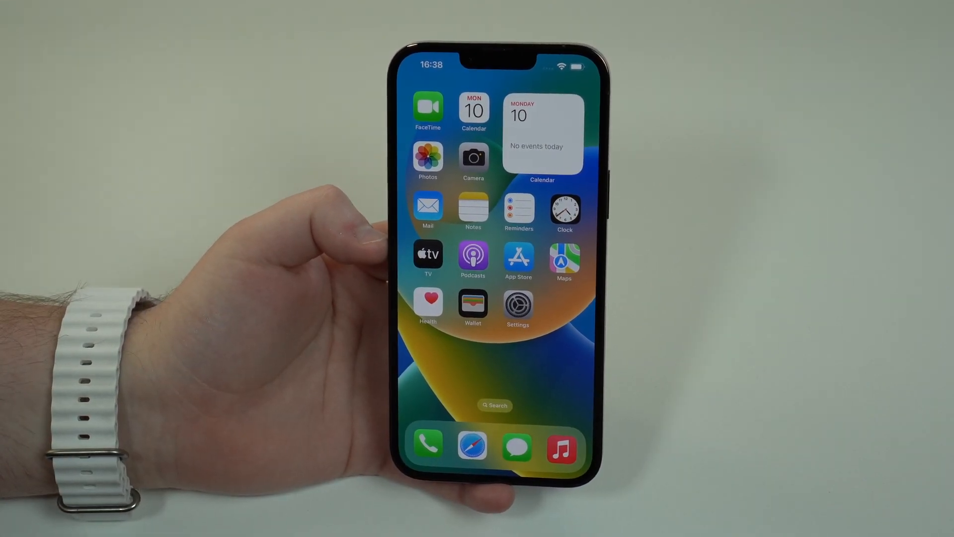
Reopen Settings to the About page showing iOS Version 16.5.1 (a) on the iPhone 13 Pro Max
click(473, 446)
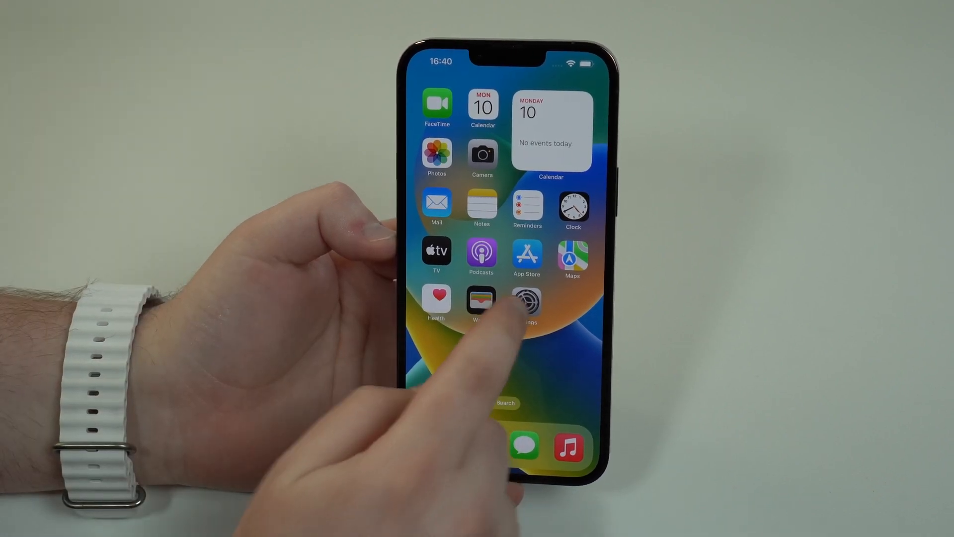
click(527, 298)
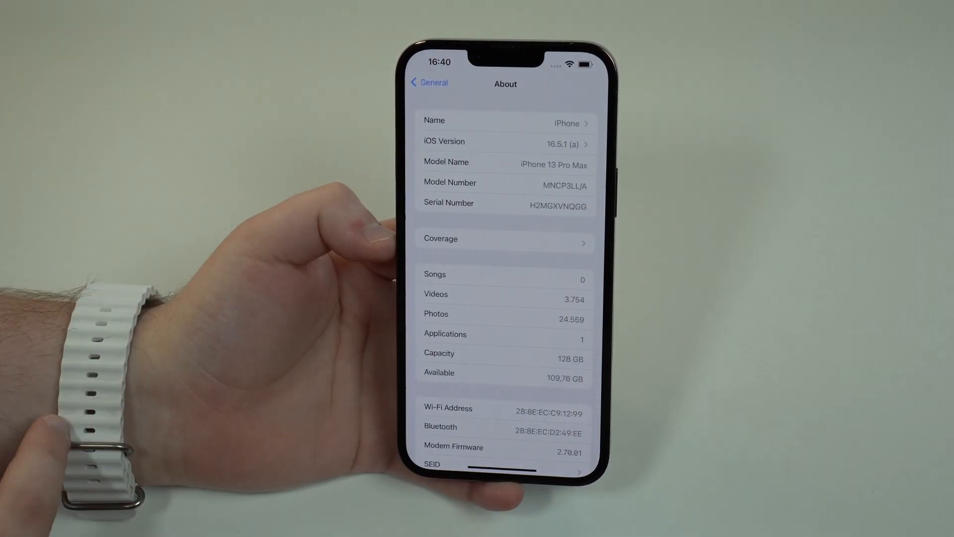